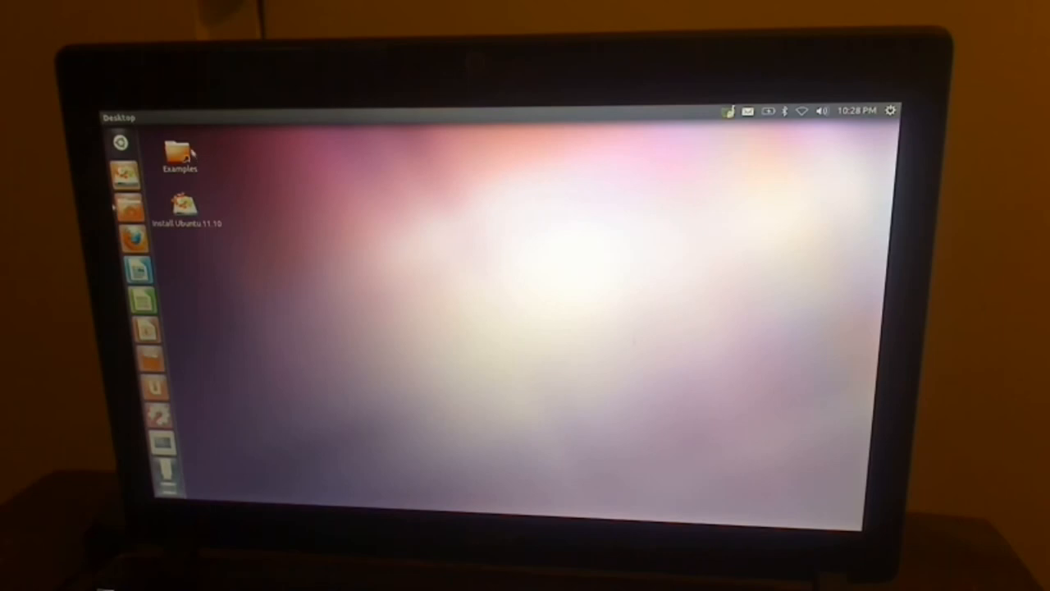
- Open the Dash and search 'st' to list Startup Disk Creator
left_click(120, 143)
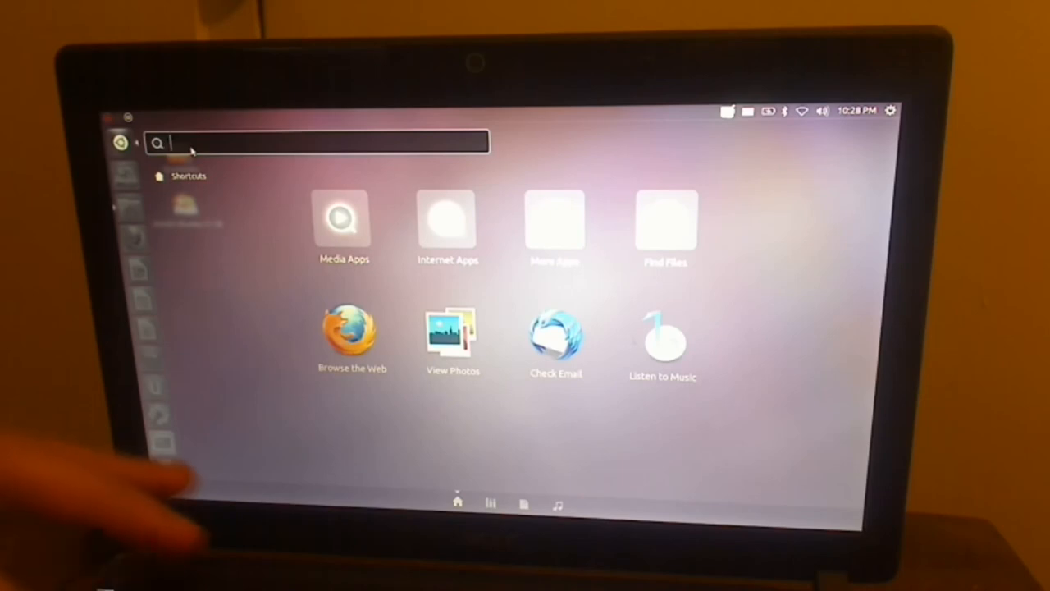
type("st")
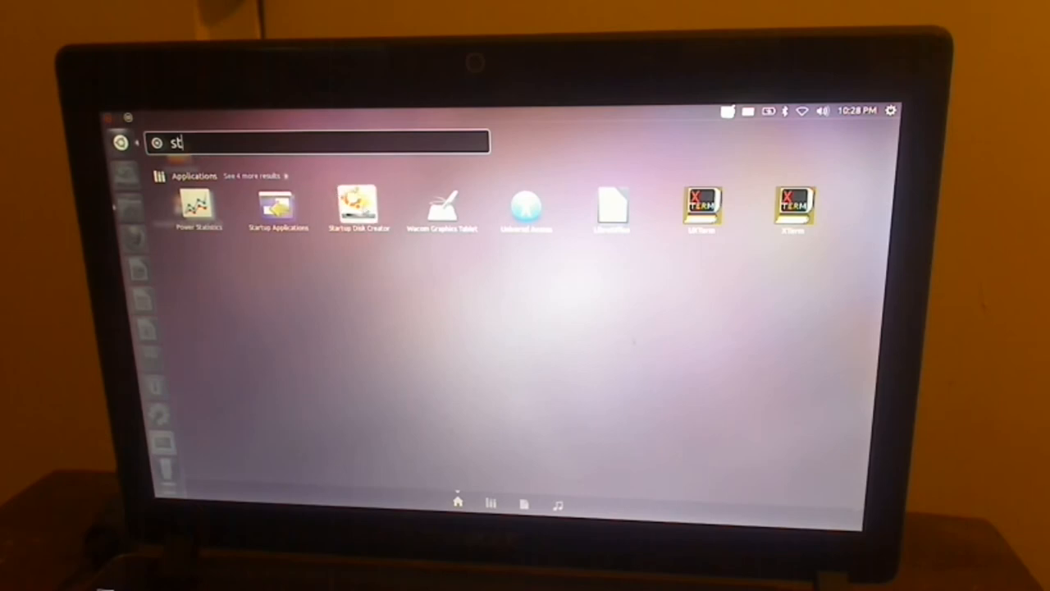
- Launch Startup Disk Creator from the Dash search results
left_click(357, 205)
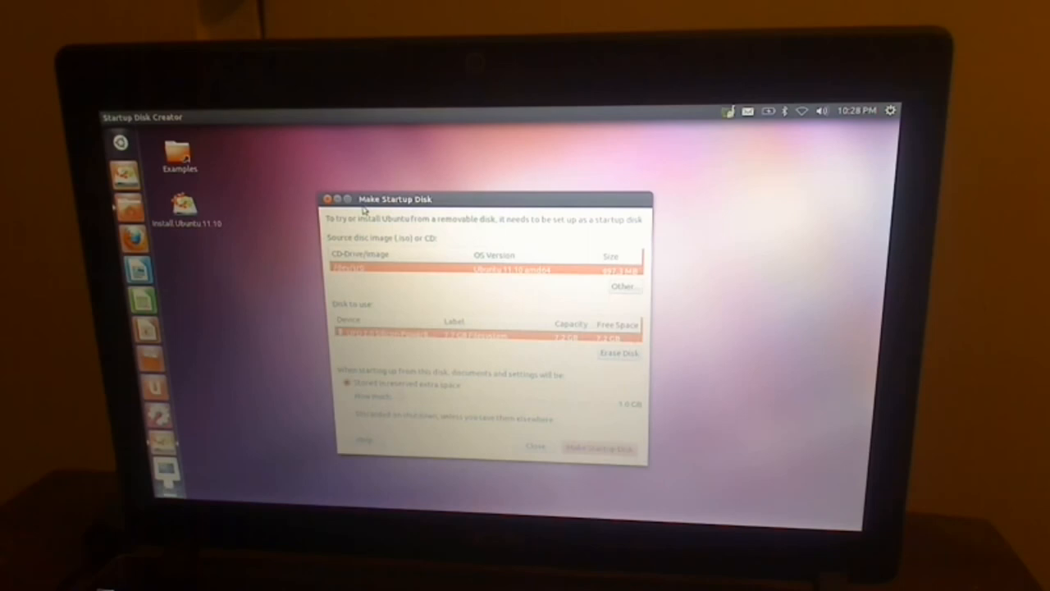
mouse_move(377, 239)
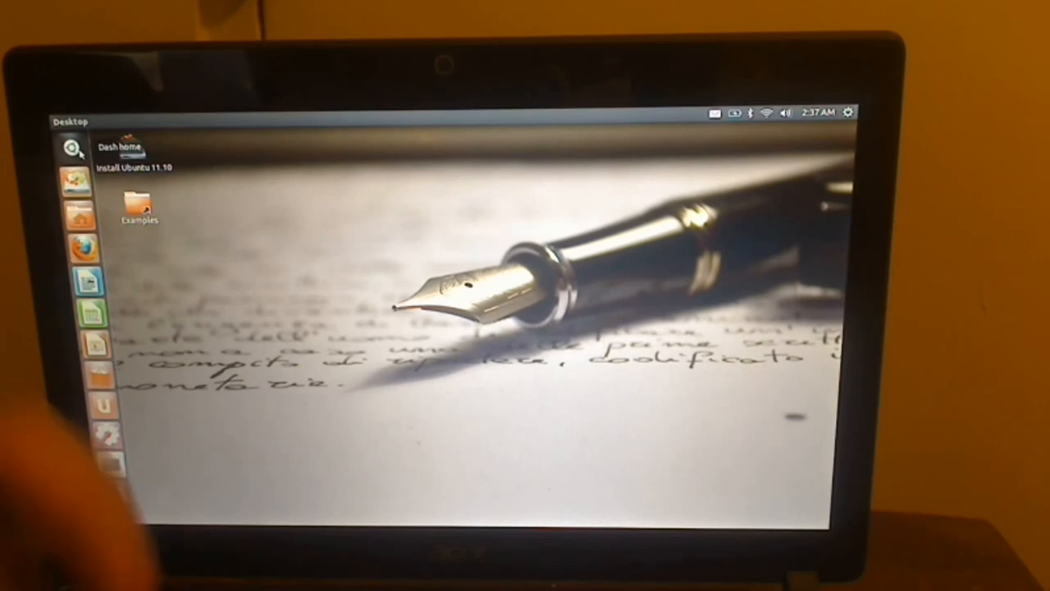
- Search the Dash for 'ub' and launch Ubuntu Software Center
left_click(72, 147)
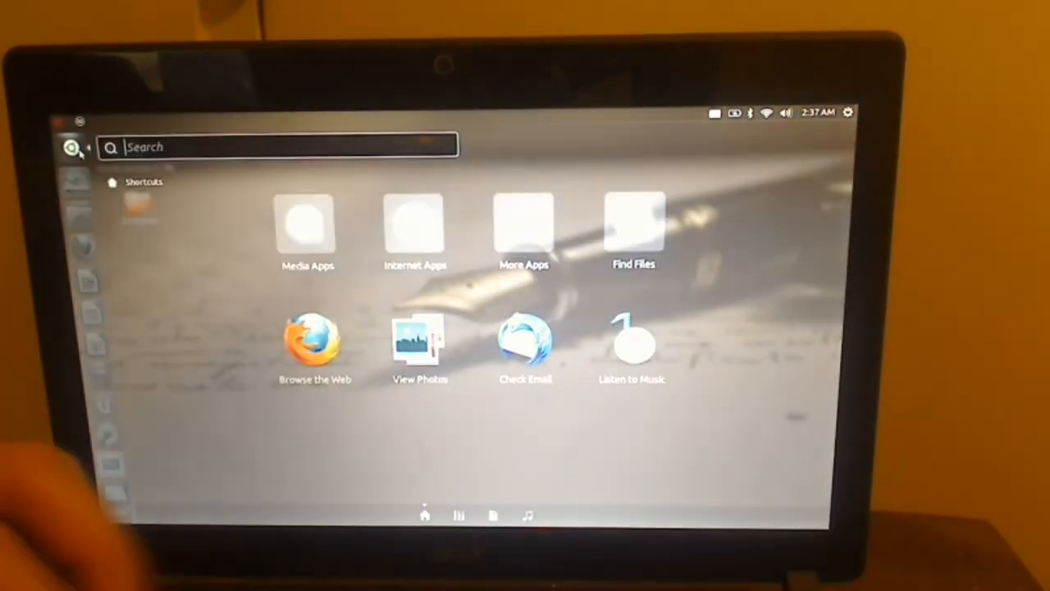
type("ub")
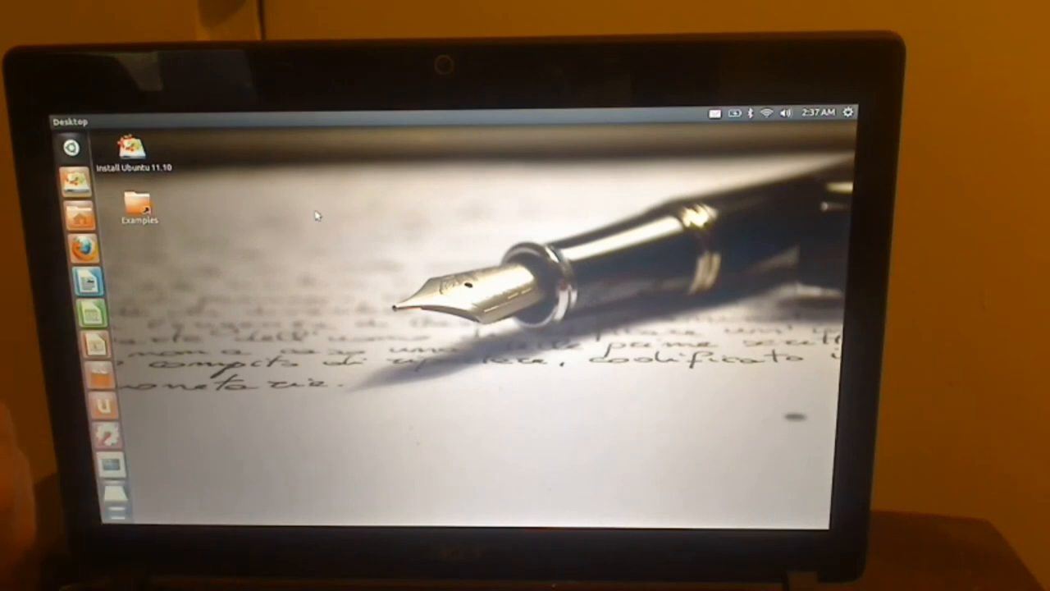
left_click(92, 376)
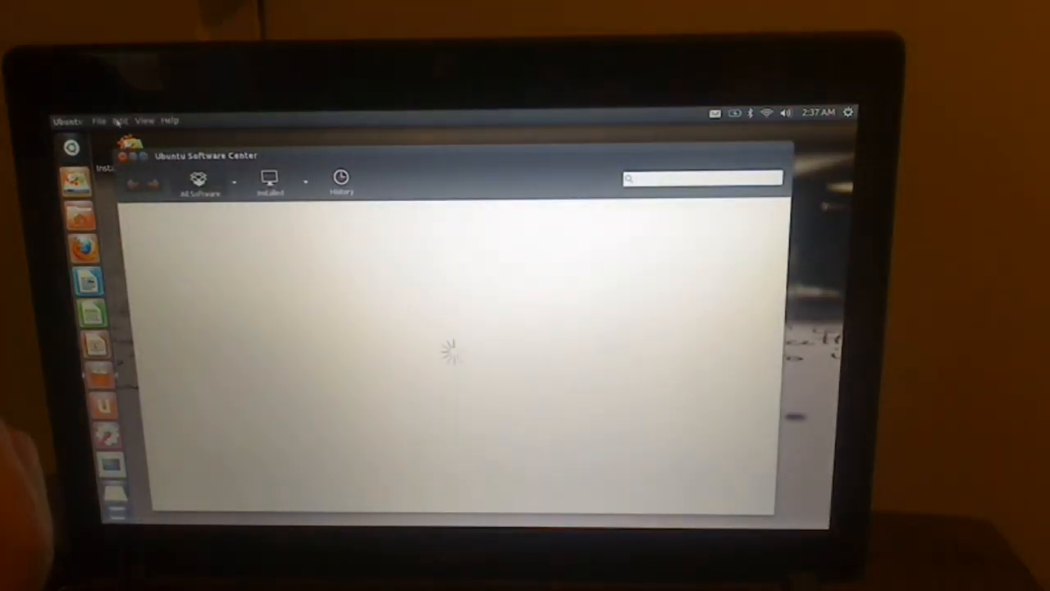
- In Software Sources' Other Software list, untick the Ubuntu 11.10 CD-ROM source
left_click(119, 120)
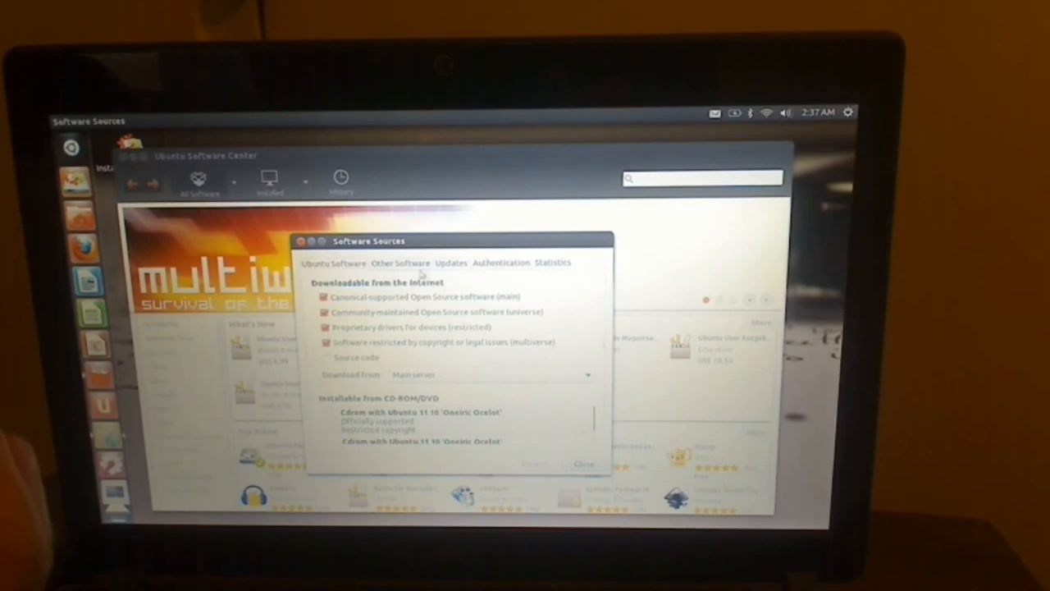
left_click(399, 263)
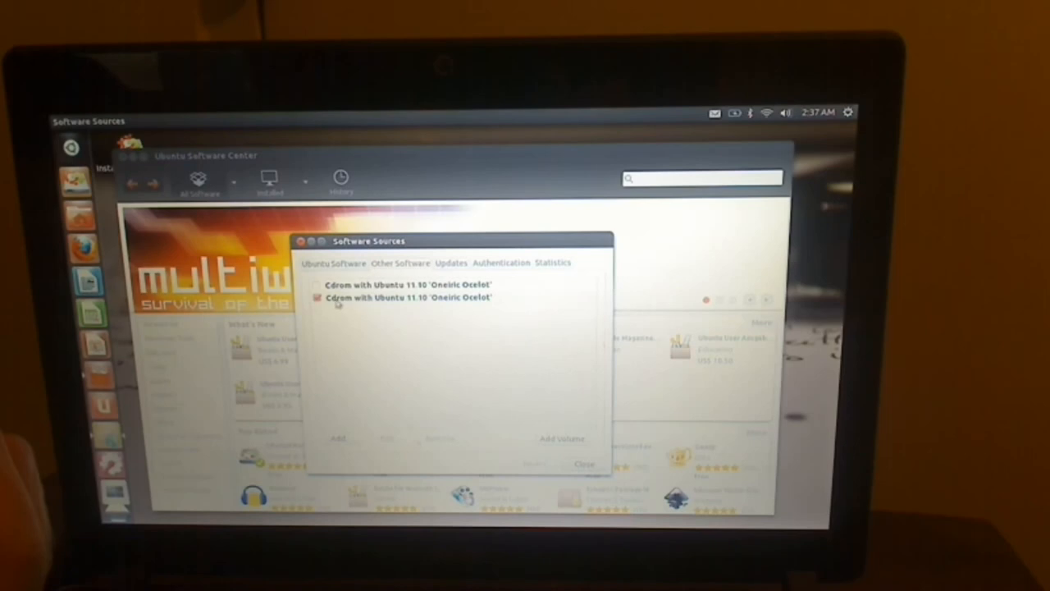
left_click(318, 297)
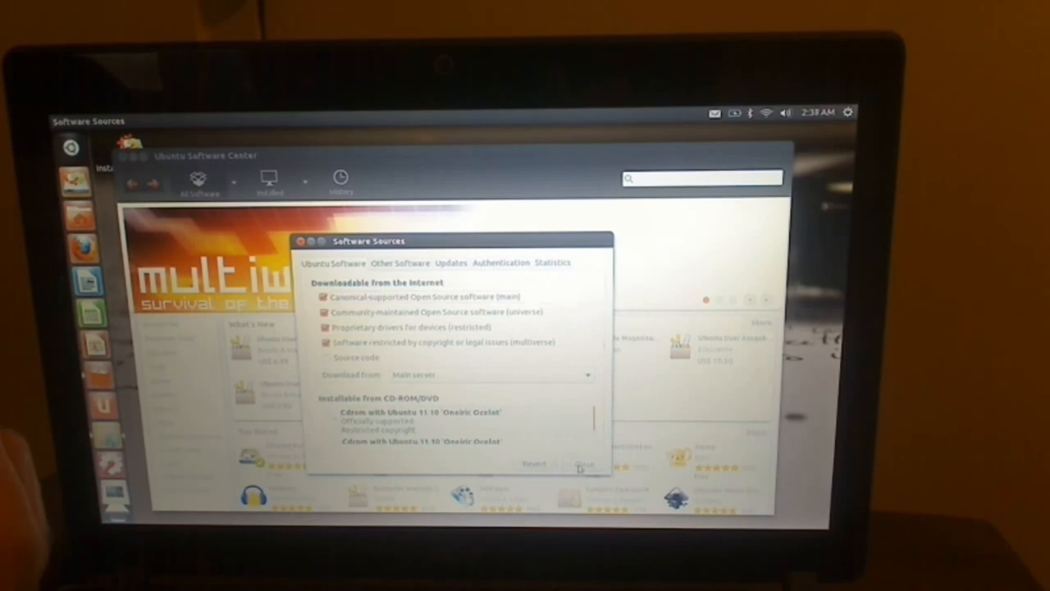
- Close Software Sources, then search the Dash for 'ch'
left_click(584, 465)
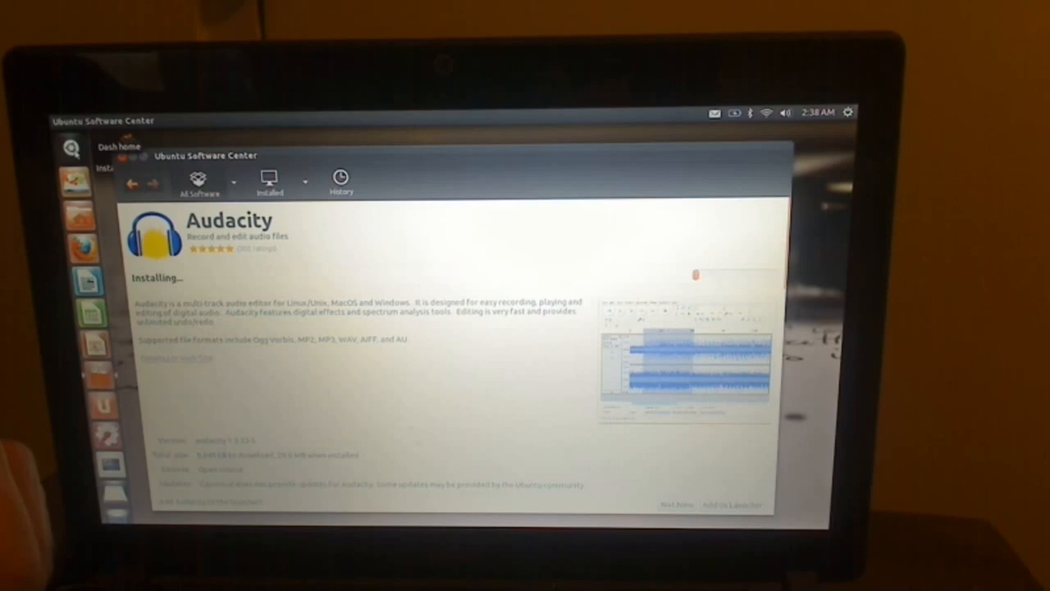
left_click(71, 147)
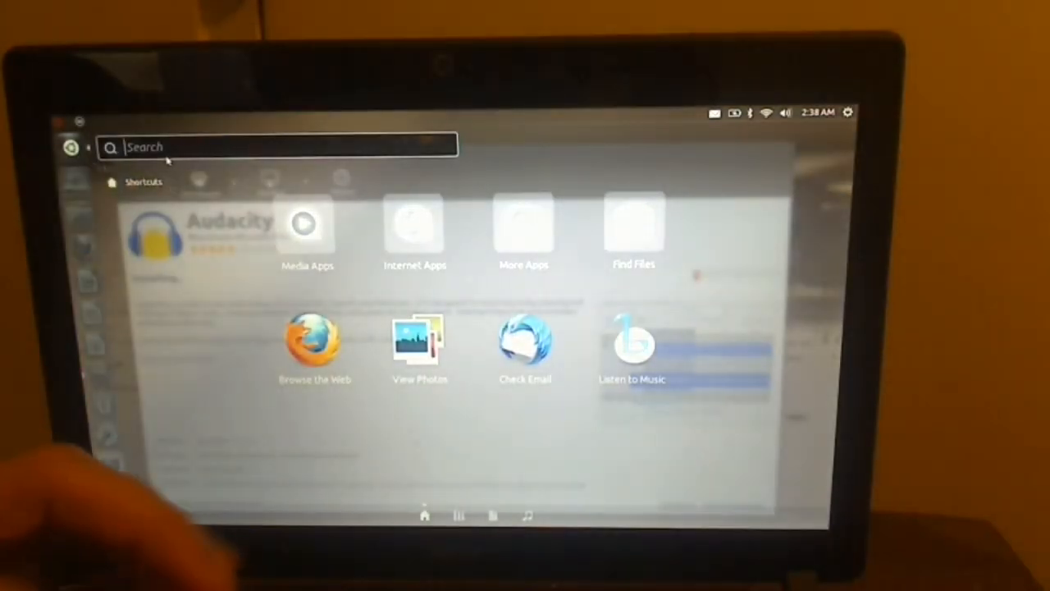
type("ch")
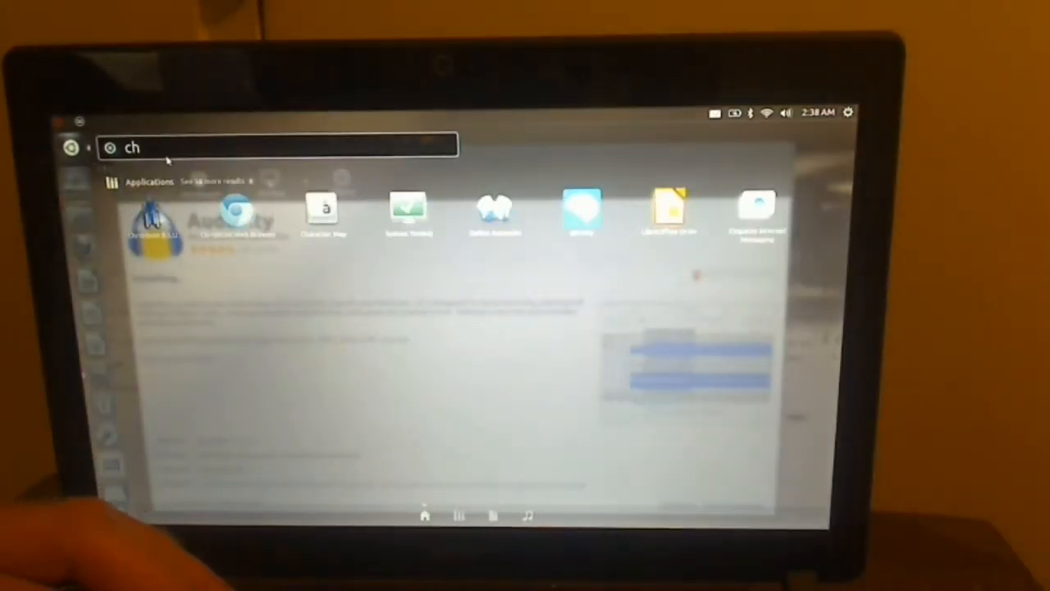